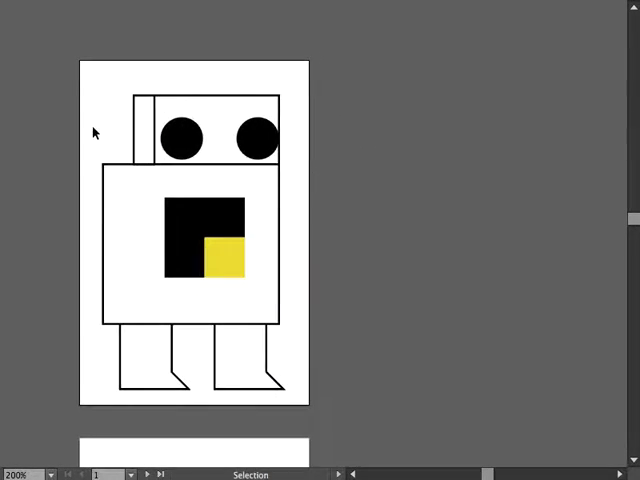
Bring Photoshop CC 2015.5 forward and show the File > Scripts options.
scroll(down, 3)
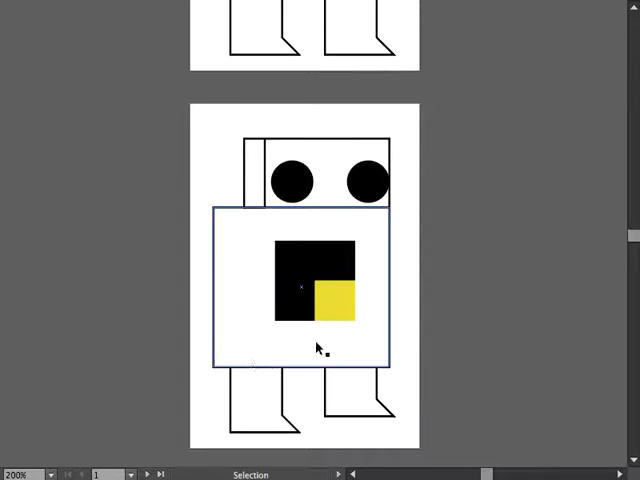
click(438, 378)
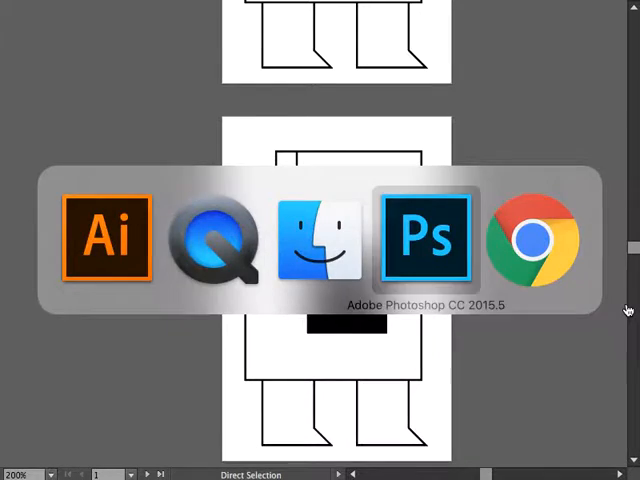
click(424, 238)
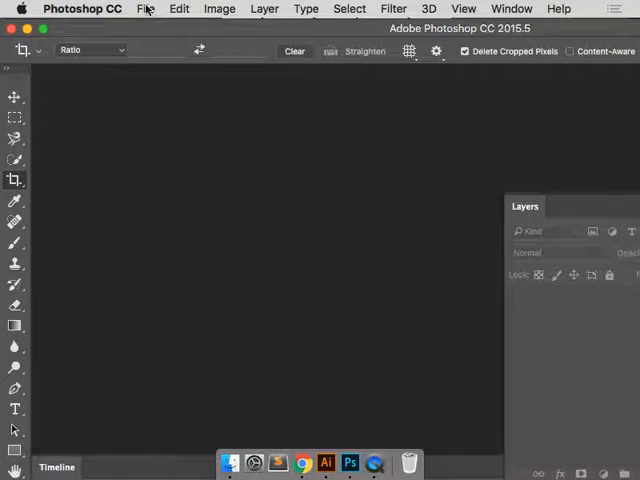
click(145, 9)
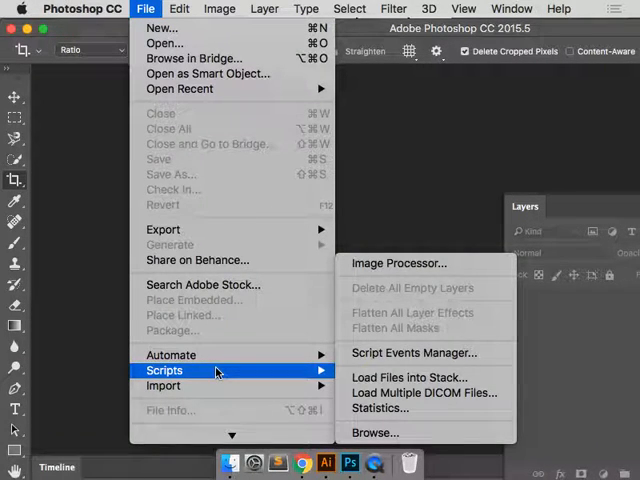
mouse_move(409, 378)
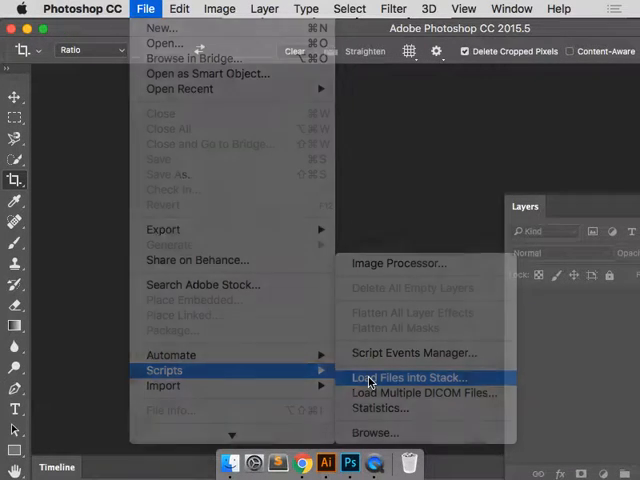
Load robotDance-01 through 06.png from the ROBOTDANCE folder as stacked layers.
click(408, 377)
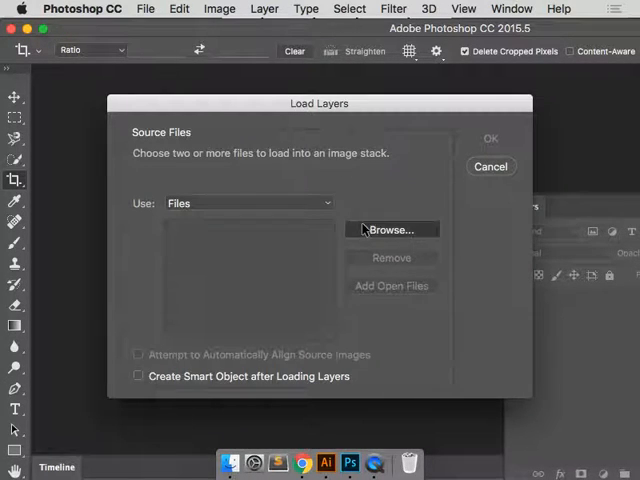
click(390, 229)
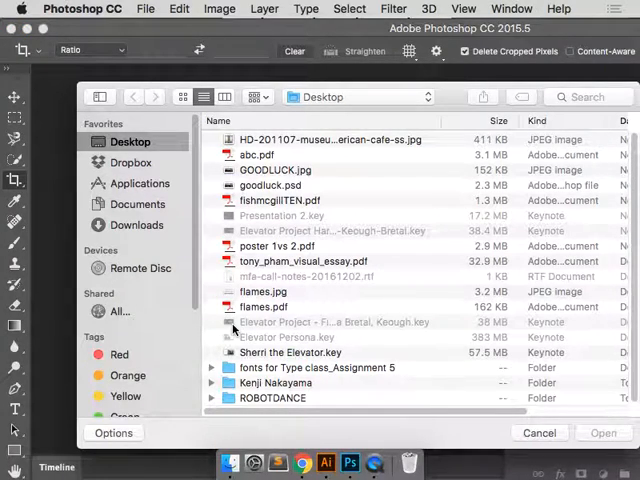
double_click(272, 398)
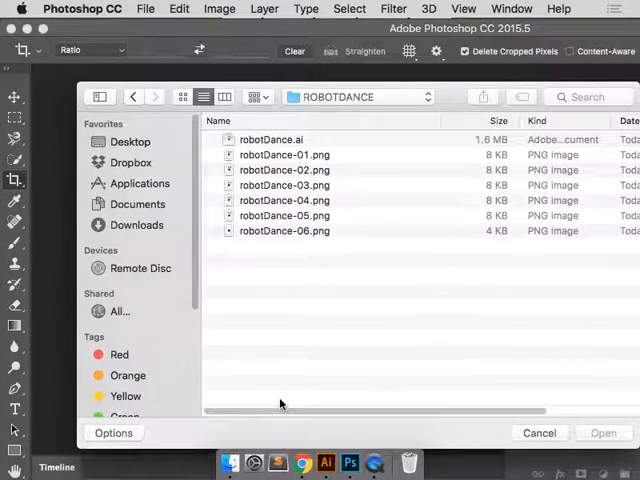
click(284, 155)
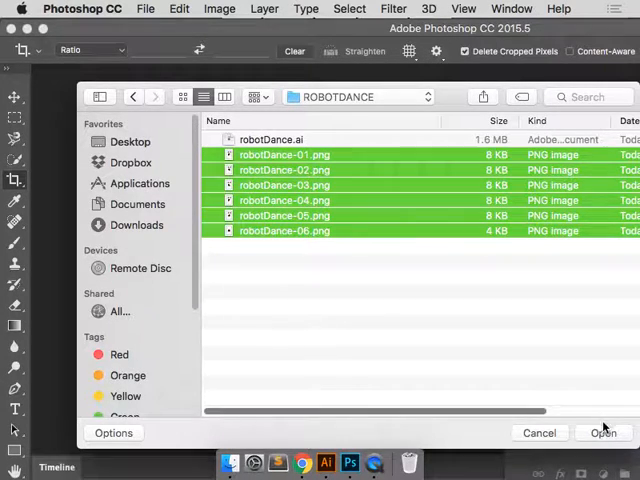
click(603, 432)
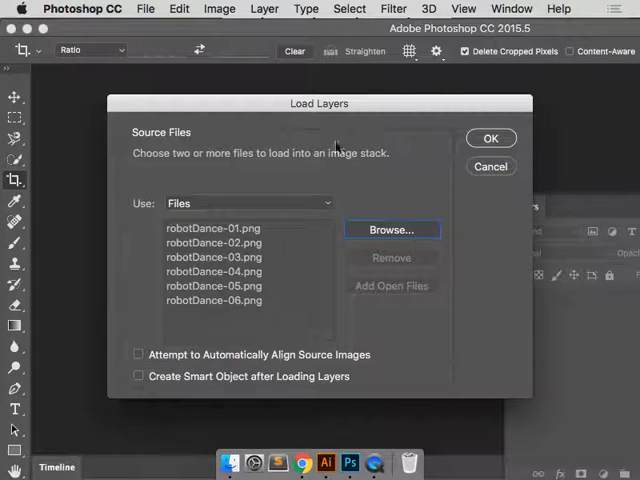
mouse_move(240, 330)
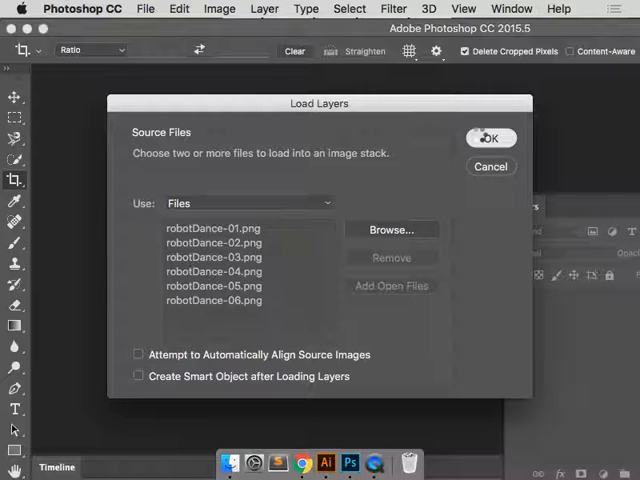
click(490, 138)
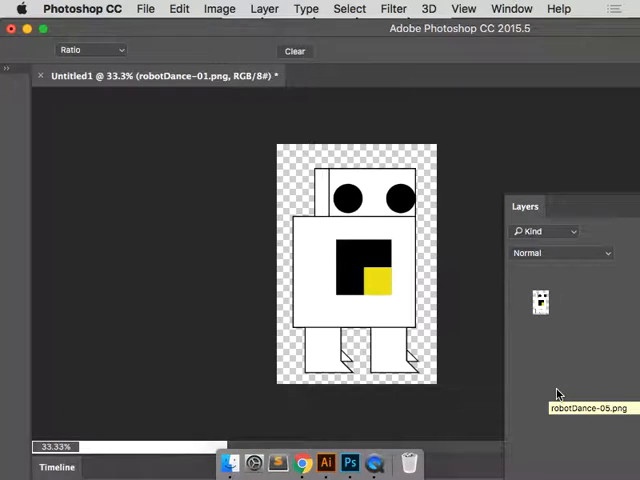
Open an empty frame-animation timeline for the robot document.
click(14, 178)
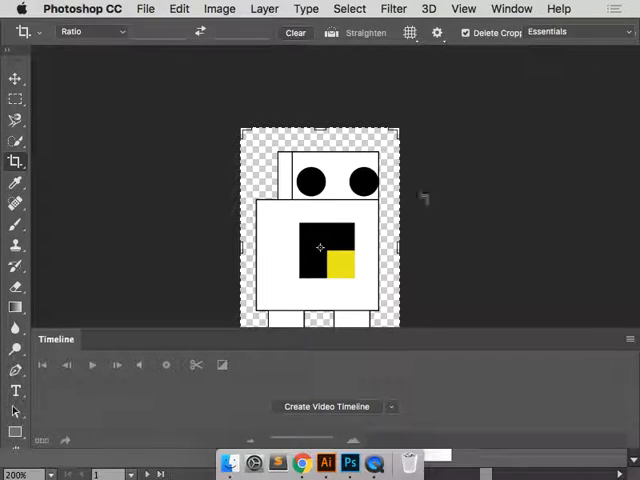
mouse_move(375, 361)
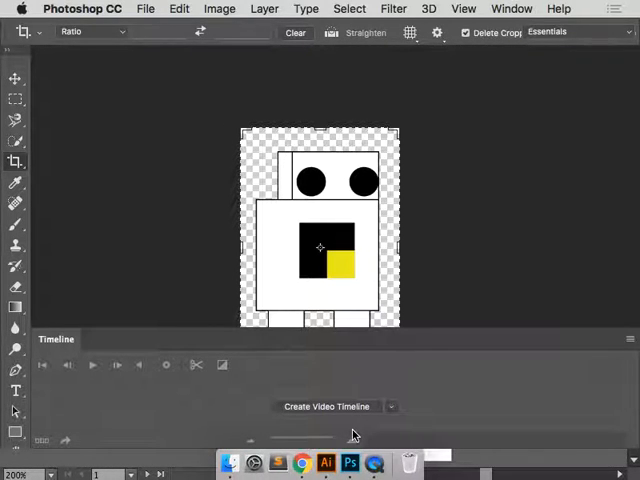
mouse_move(498, 350)
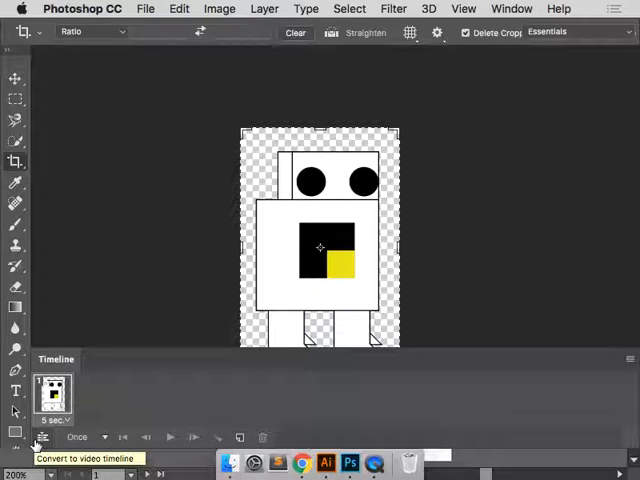
mouse_move(375, 260)
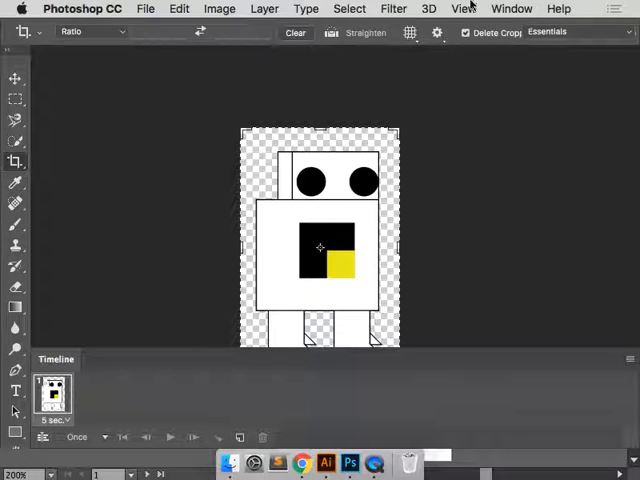
Show the Layers panel from the Window menu to list the robotDance layers.
click(512, 9)
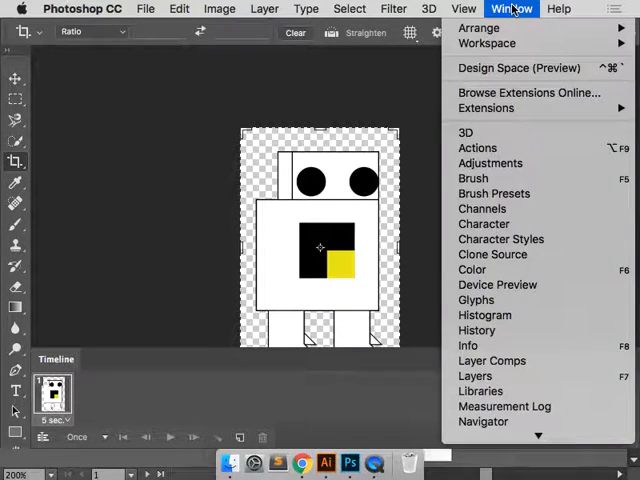
click(463, 9)
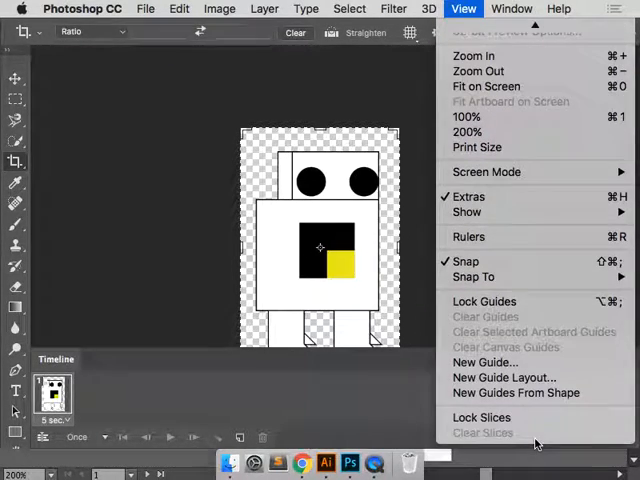
click(512, 8)
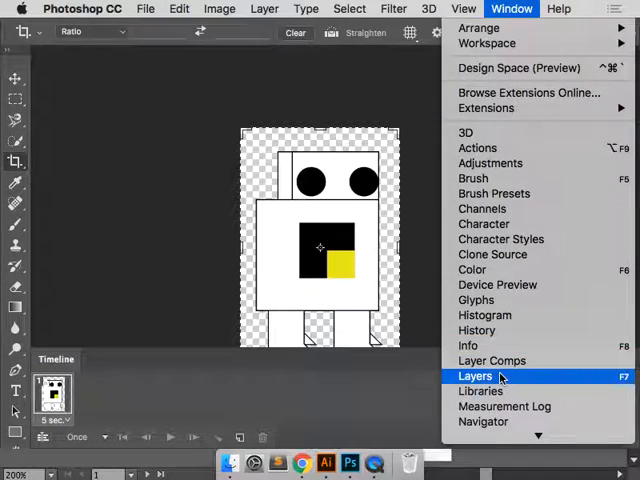
click(475, 375)
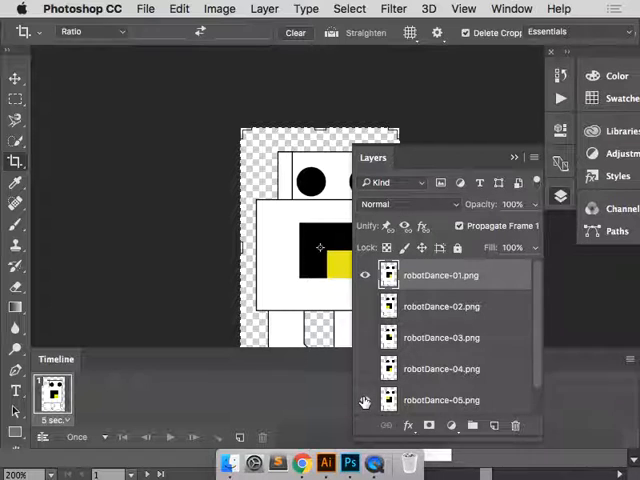
scroll(down, 3)
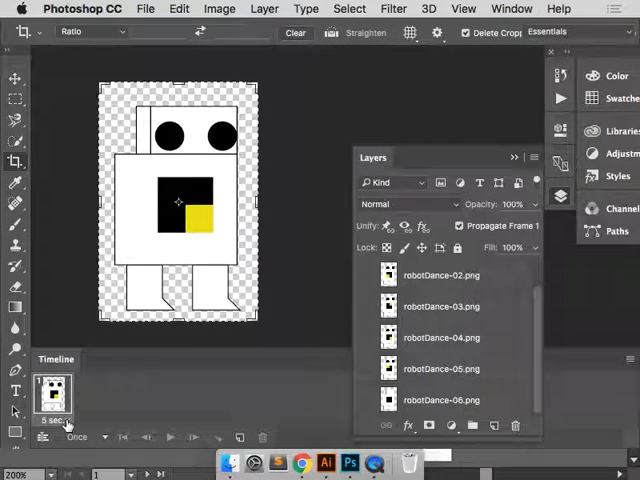
Build six 0.2-second frames, each showing only one robotDance layer.
click(55, 422)
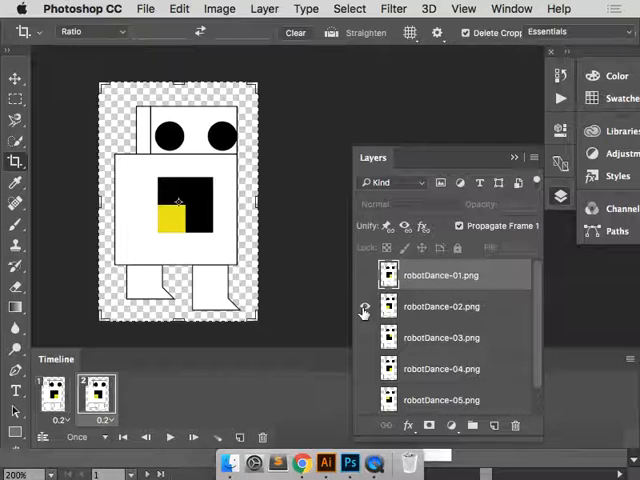
click(365, 306)
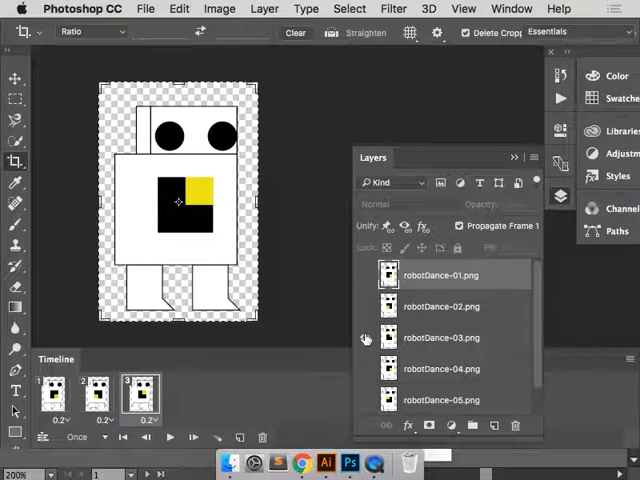
click(97, 398)
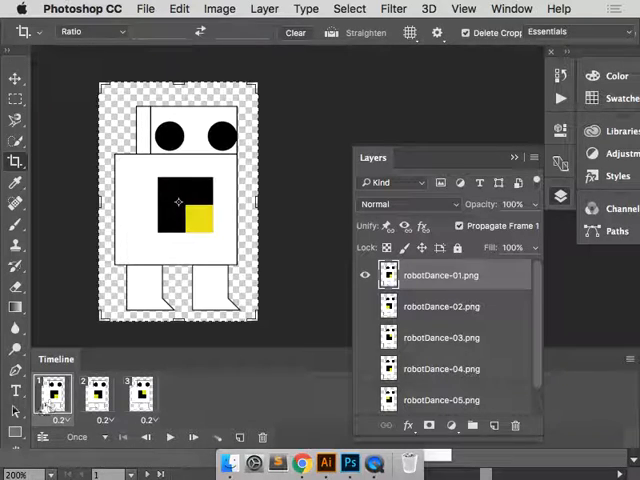
click(139, 395)
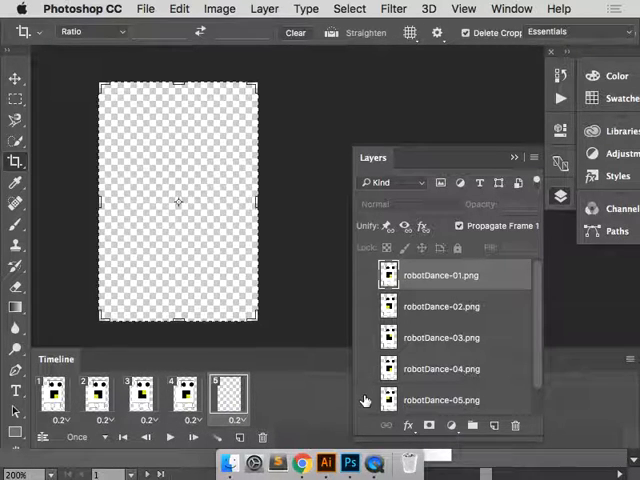
click(365, 400)
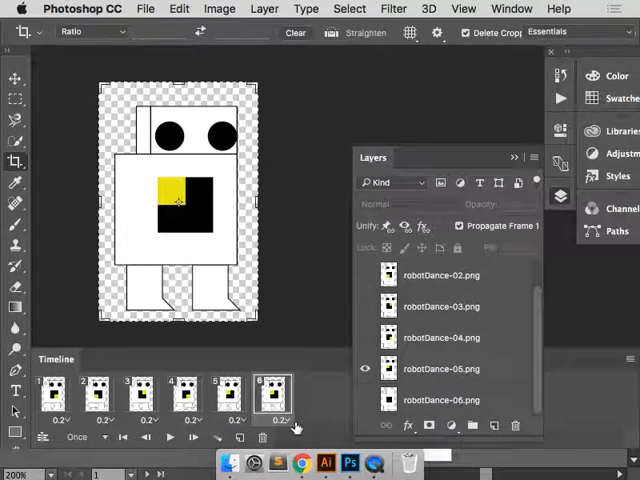
click(281, 420)
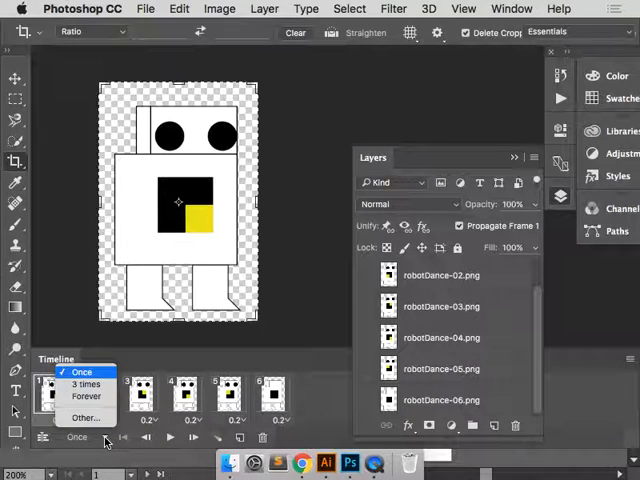
Set looping to Forever, then play and stop the animation preview.
click(85, 396)
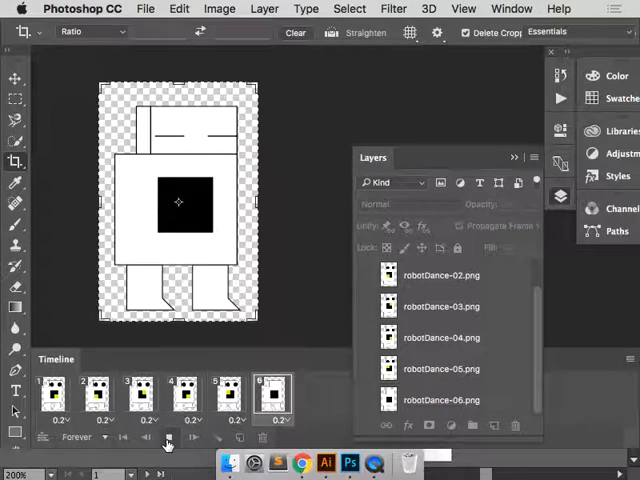
click(168, 437)
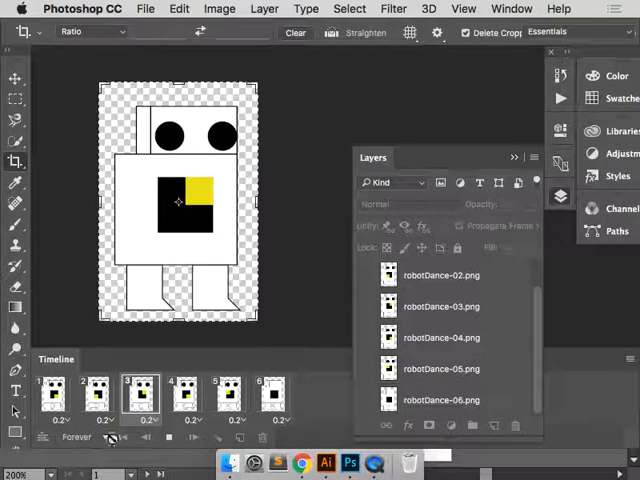
click(168, 437)
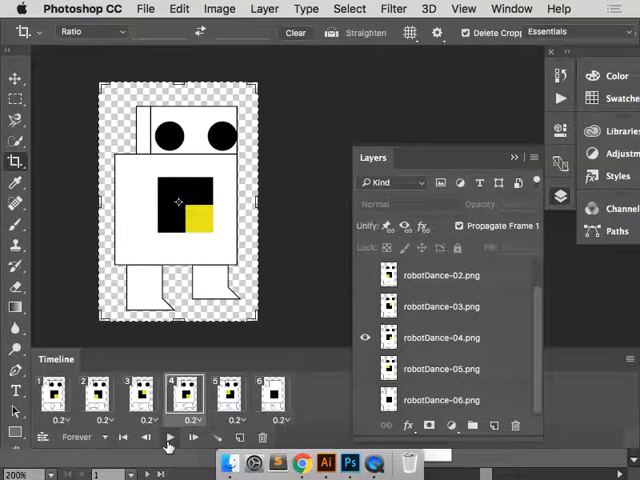
click(271, 395)
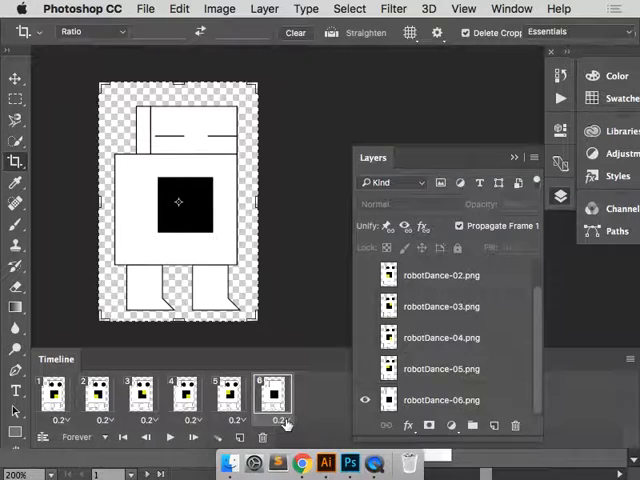
Set the last frame's delay to 5 seconds, then change it to 1 second.
click(278, 420)
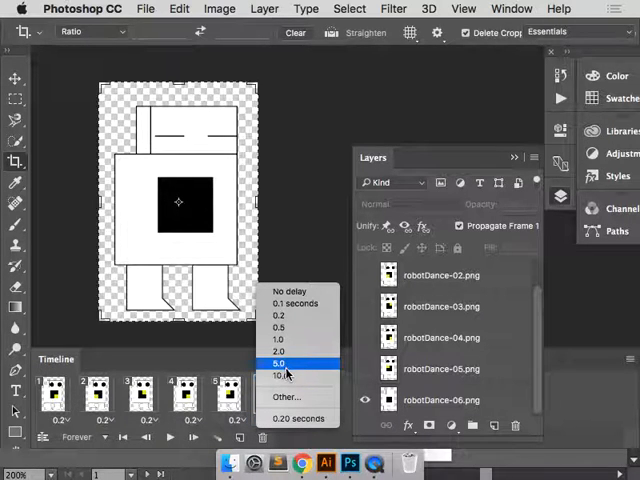
click(278, 362)
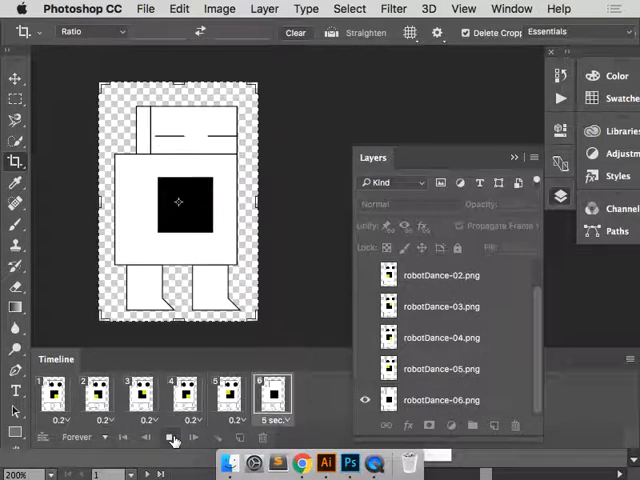
mouse_move(173, 438)
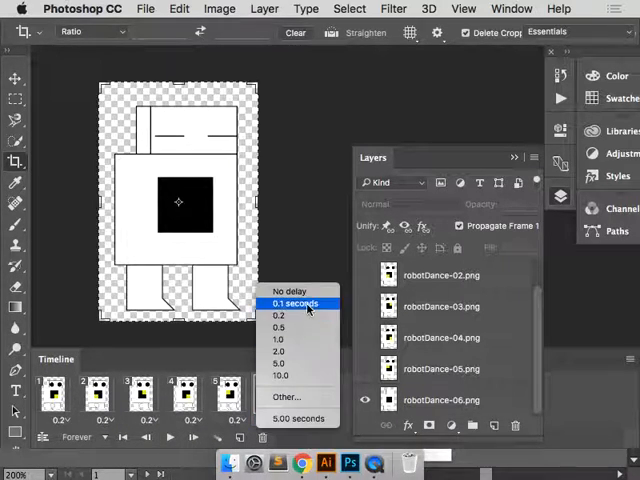
click(277, 339)
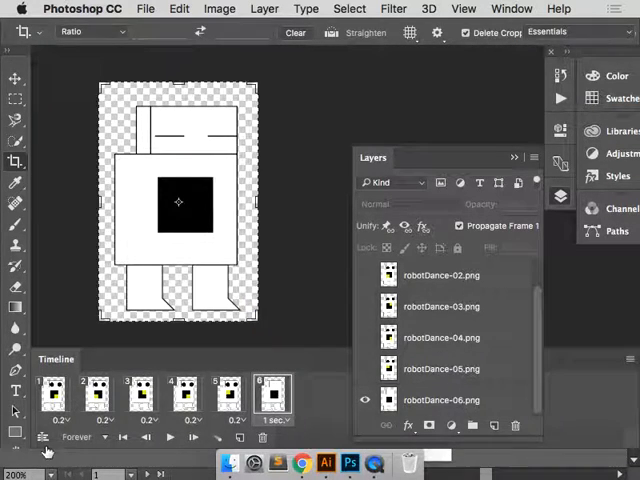
click(184, 390)
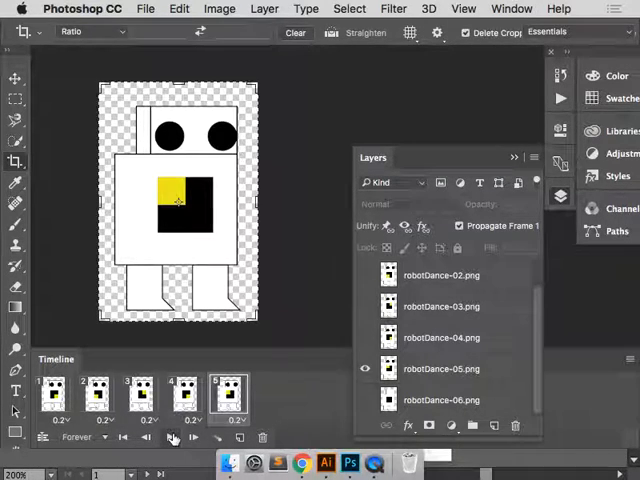
Play the five-frame loop preview and stop it on frame four.
click(173, 437)
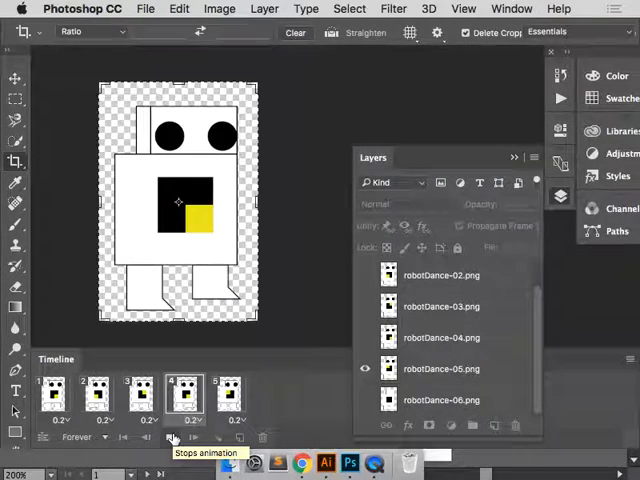
click(140, 398)
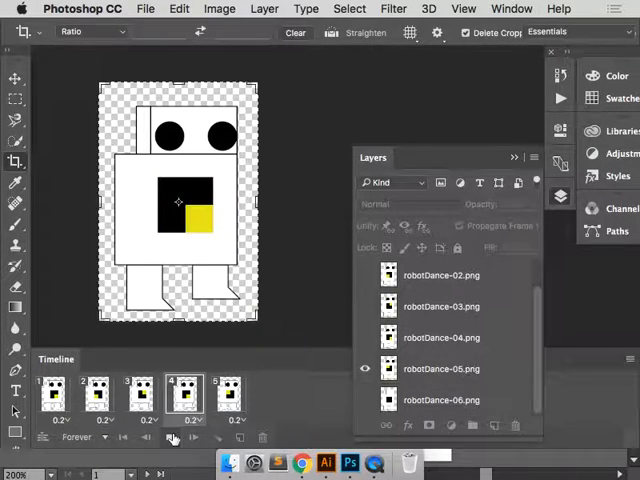
click(140, 400)
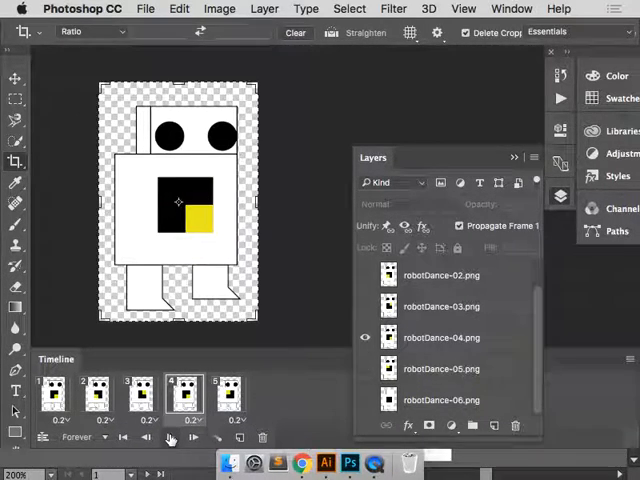
mouse_move(193, 438)
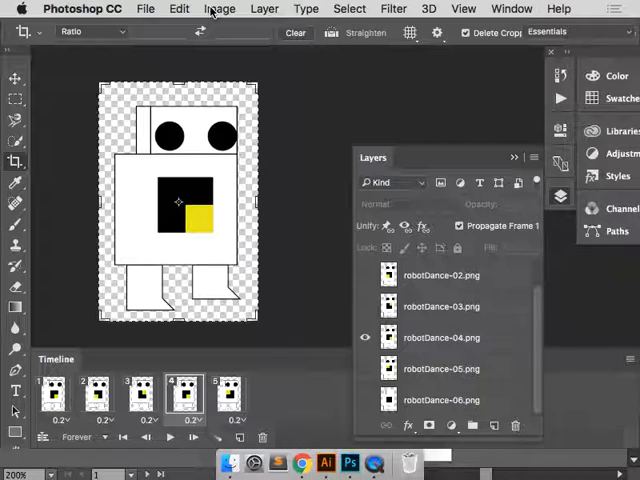
Review GIF transparency settings in Save for Web (Legacy), zoom out the preview, then save.
click(145, 8)
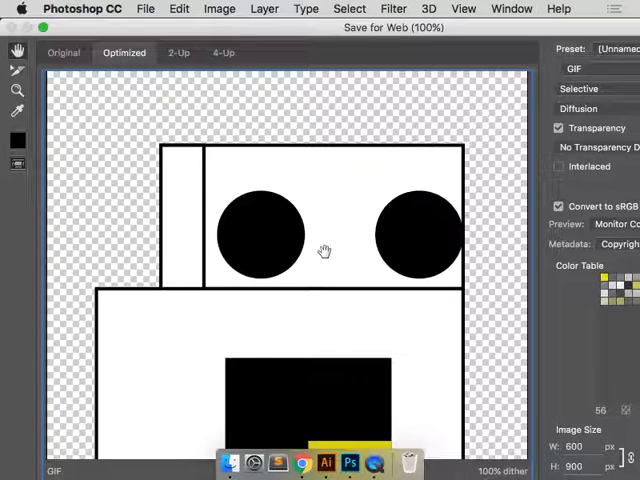
mouse_move(464, 35)
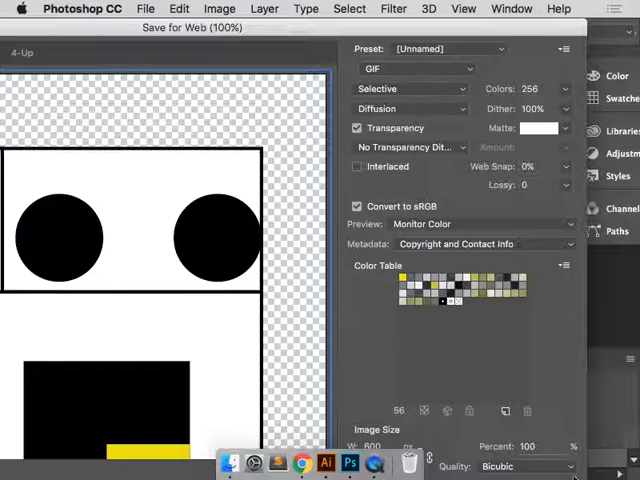
mouse_move(625, 330)
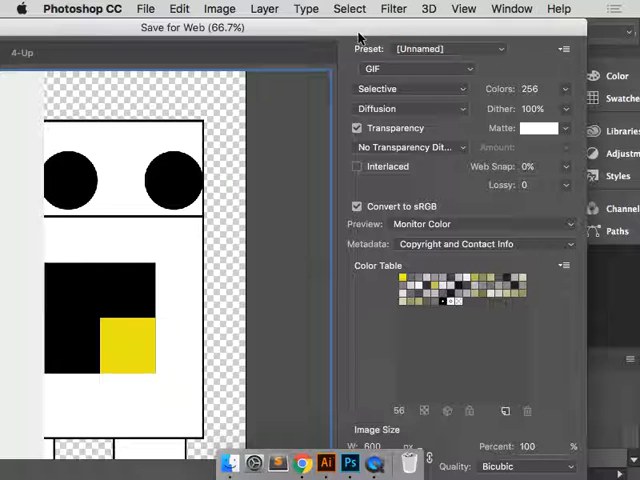
click(463, 9)
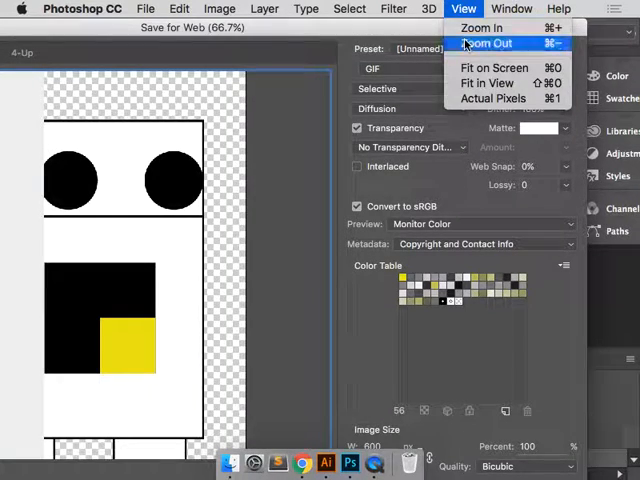
click(484, 43)
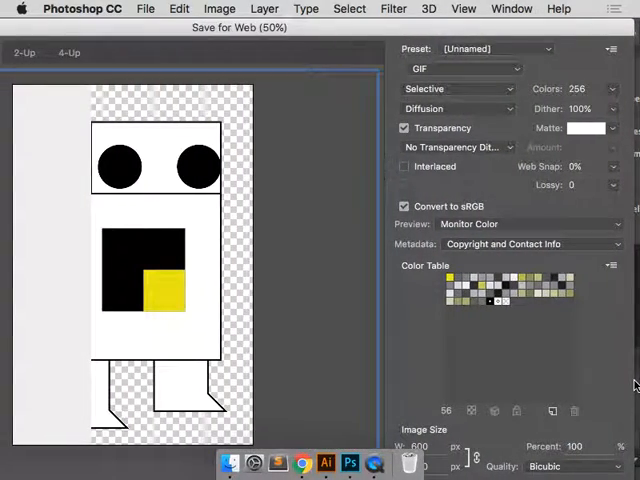
mouse_move(404, 313)
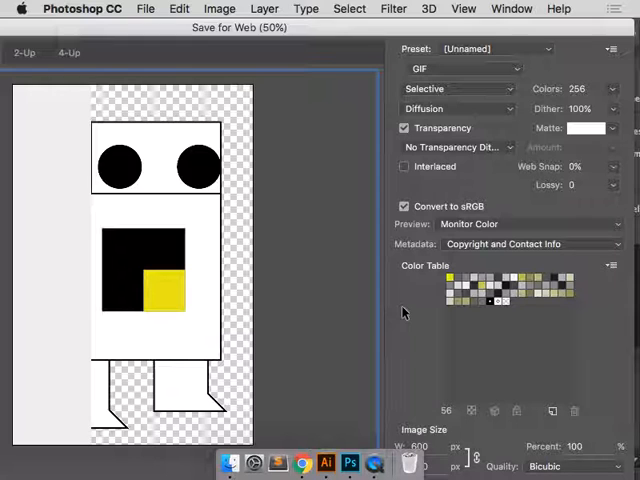
click(611, 265)
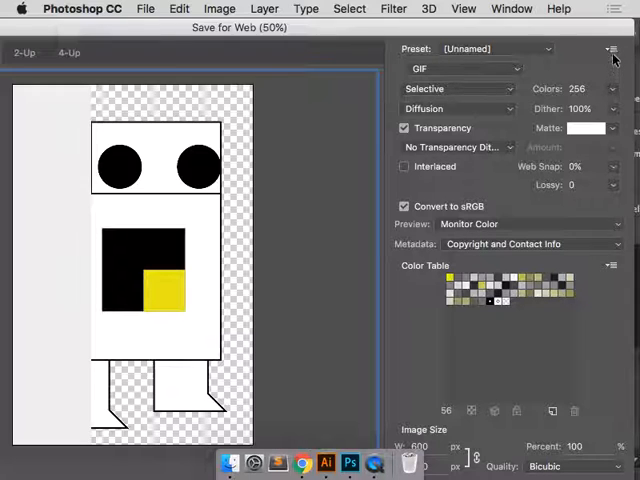
mouse_move(269, 164)
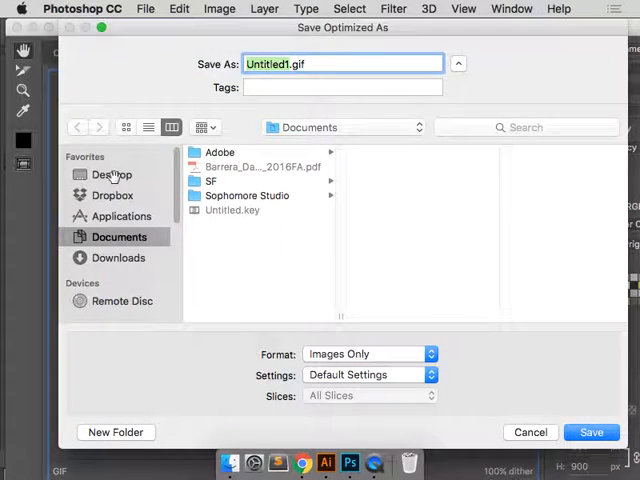
Save the optimized animation as robotDance.gif in the ROBOTDANCE folder.
click(111, 174)
text(robotDance-06.png)
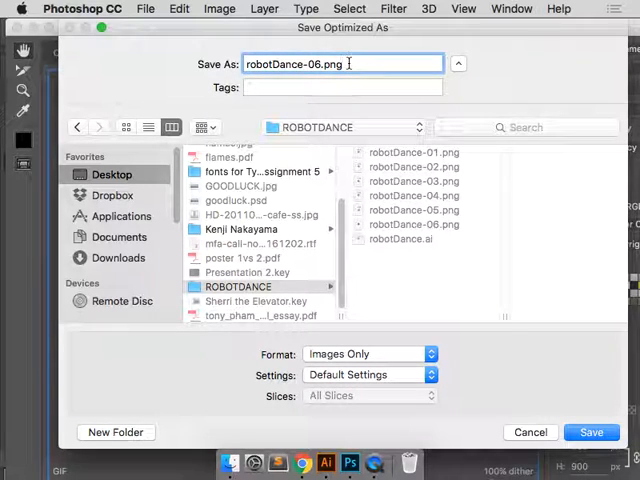
key(backspace)
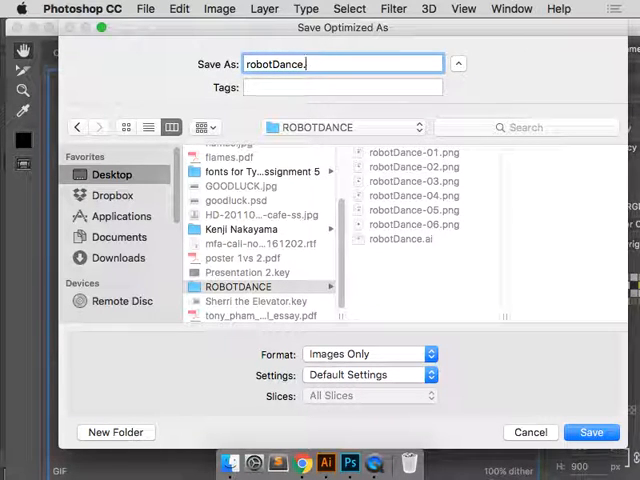
text(gif)
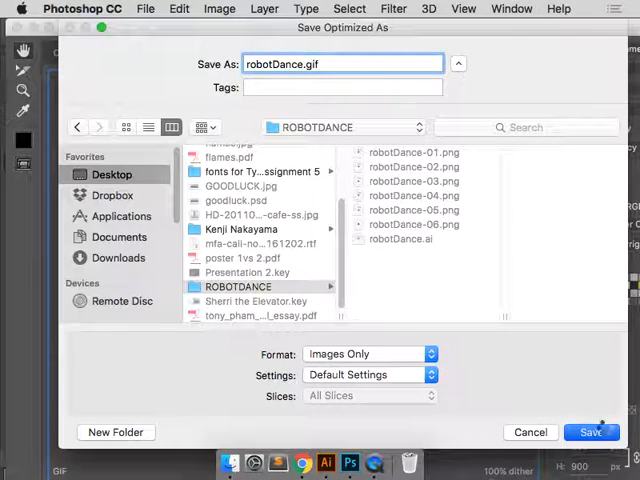
click(591, 432)
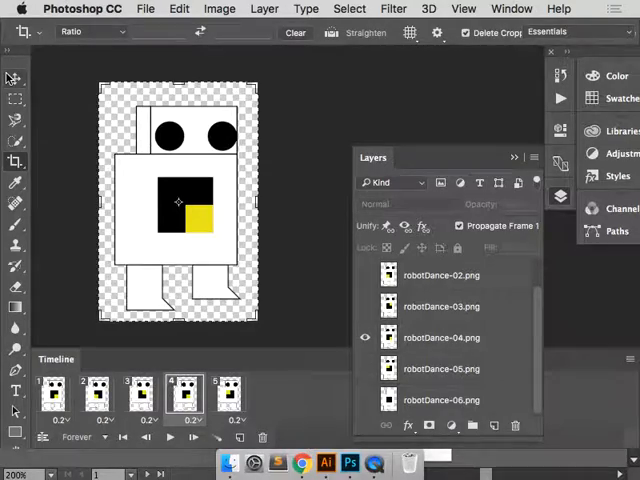
Open robotDance.gif from Desktop/ROBOTDANCE in Chrome and reposition the small preview window.
click(302, 462)
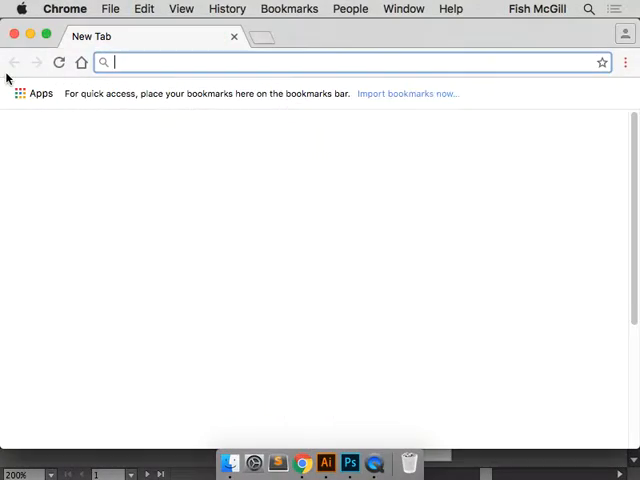
click(110, 9)
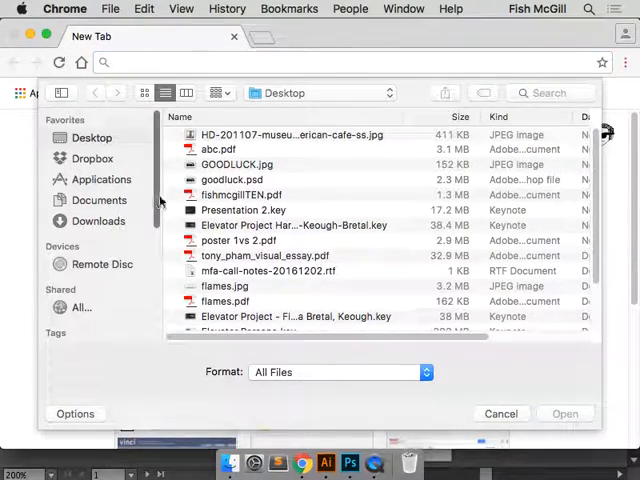
scroll(down, 3)
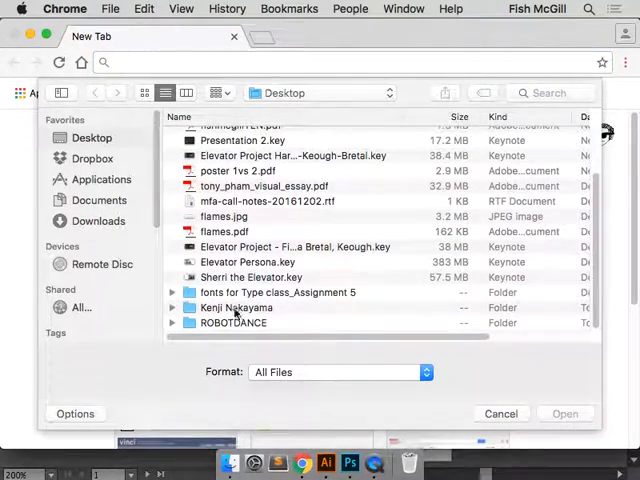
double_click(234, 323)
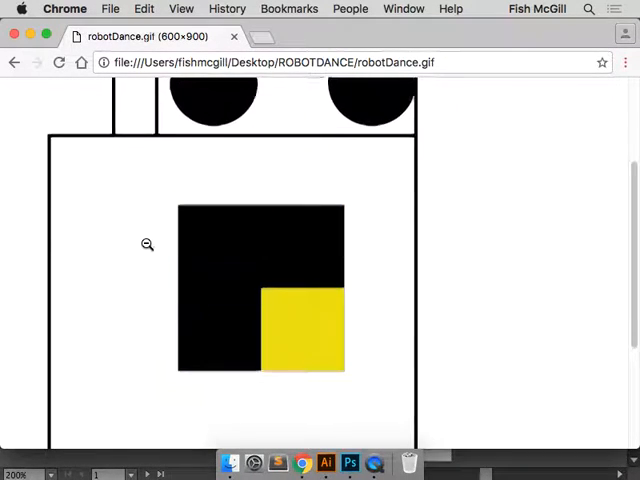
scroll(down, 3)
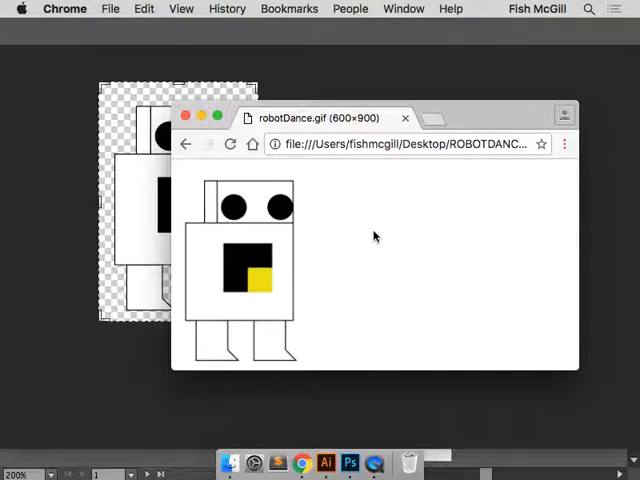
mouse_move(393, 227)
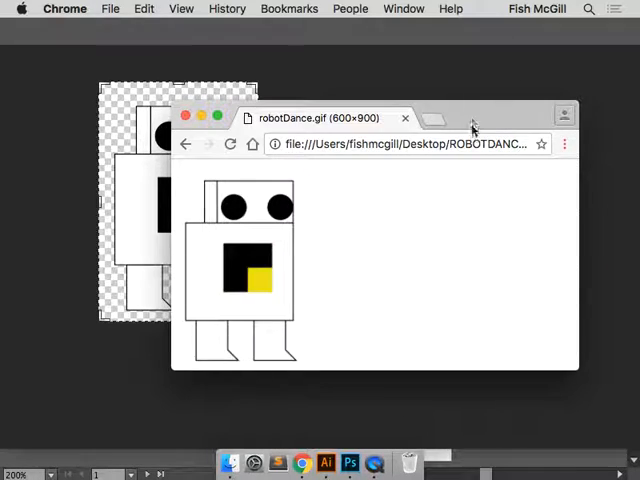
drag(472, 130, 448, 95)
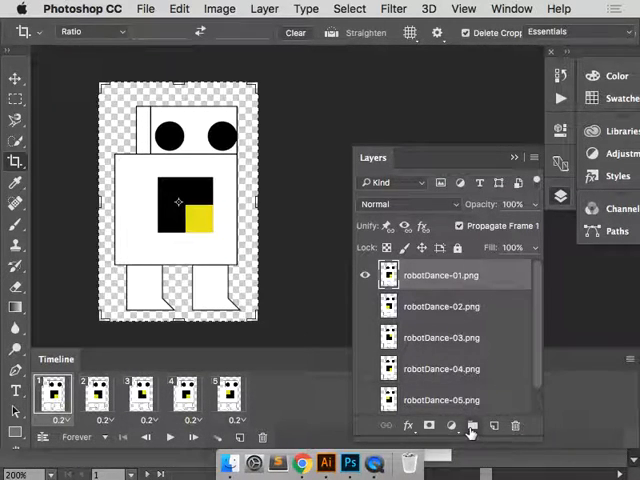
Create a new group and move the robotDance-01 onward frame layers into Robot Dance.
click(471, 425)
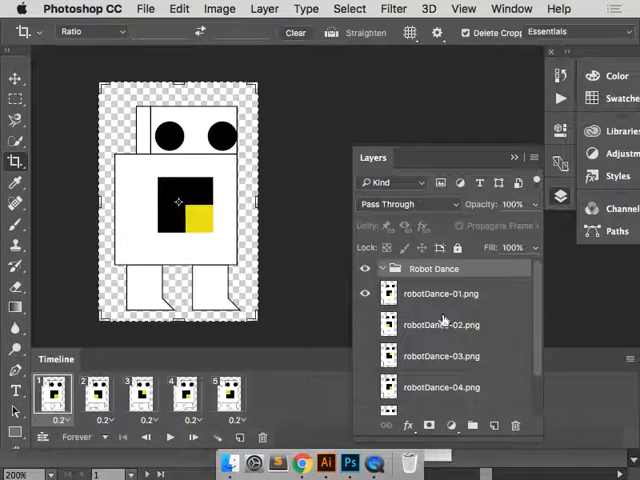
click(441, 293)
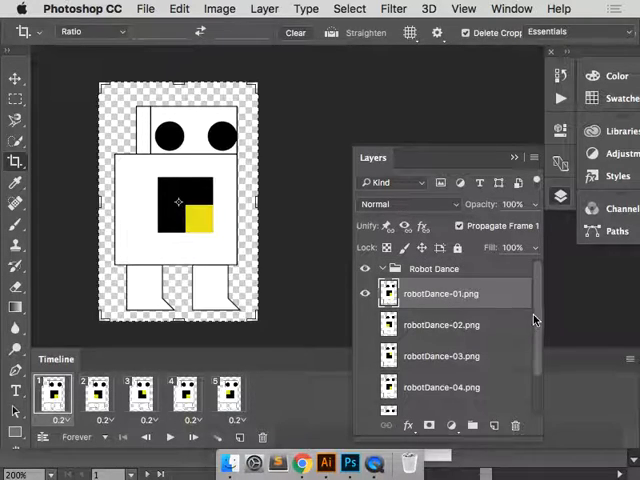
scroll(down, 3)
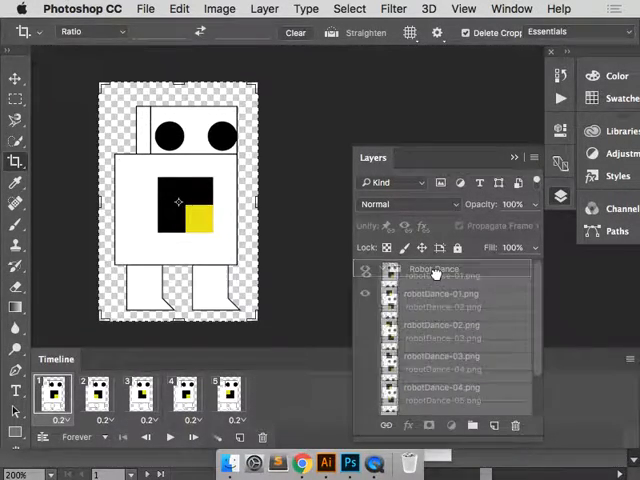
click(381, 271)
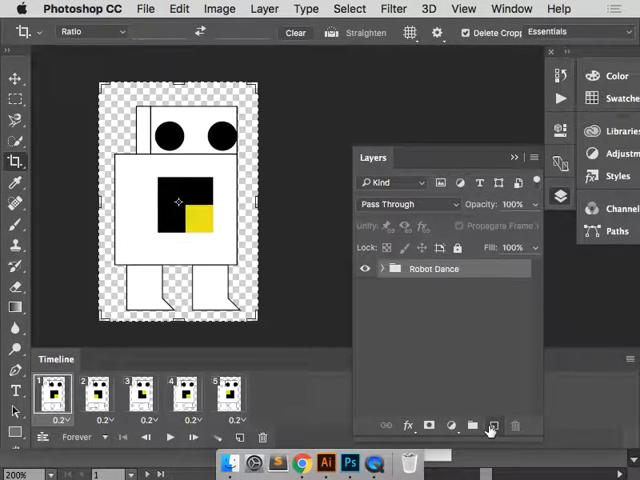
key(cmd+tab)
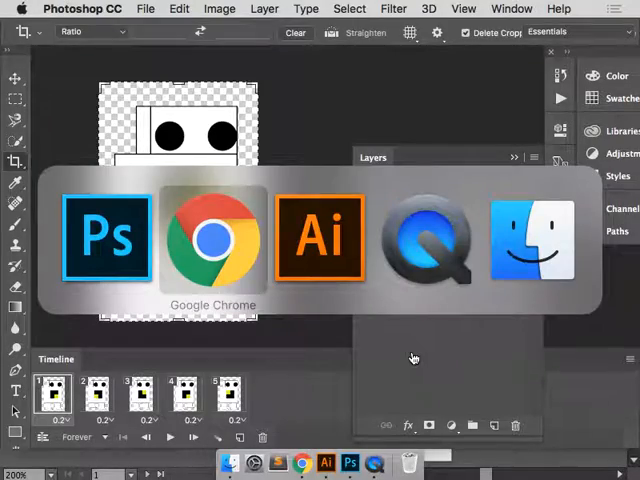
Search Google Images for 'stew leonard's' and view the shopping-cart photo full size.
click(210, 237)
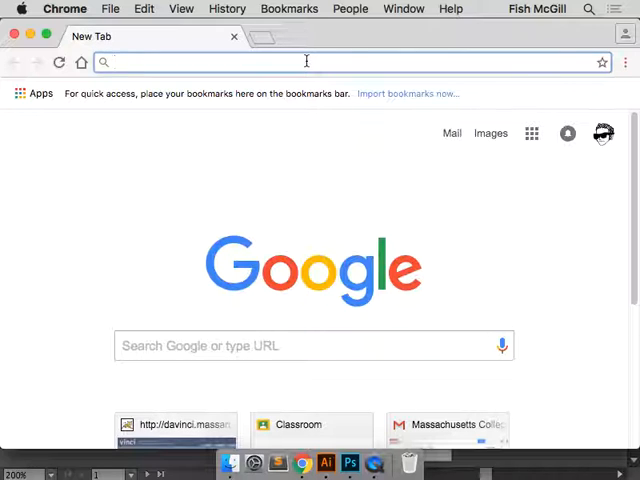
text(stew leonard's indoors)
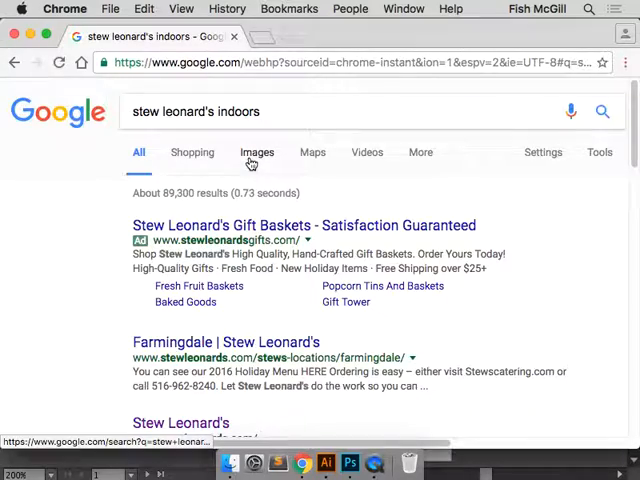
click(257, 152)
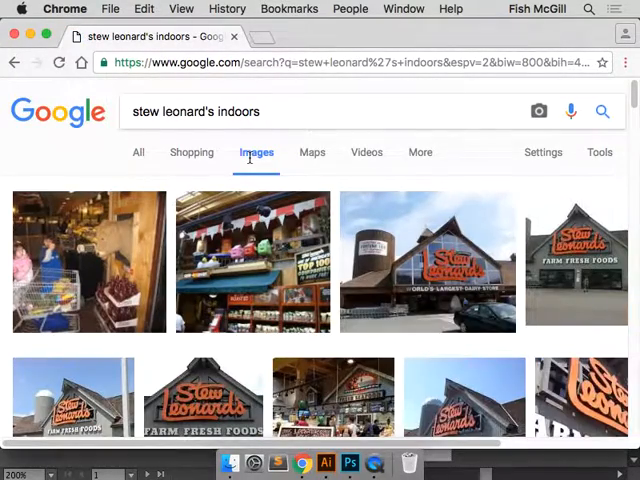
mouse_move(90, 270)
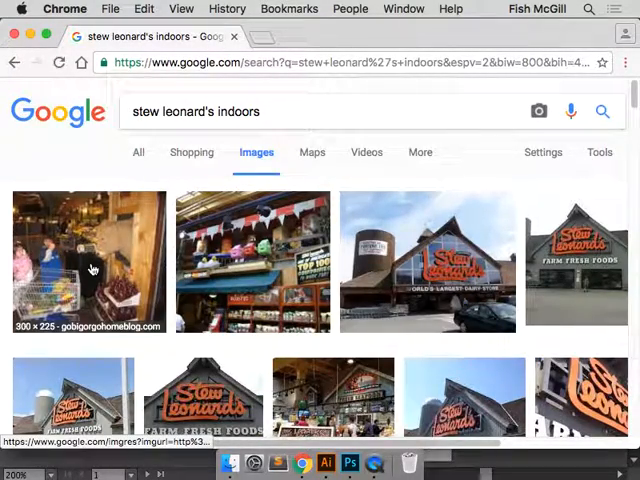
click(90, 262)
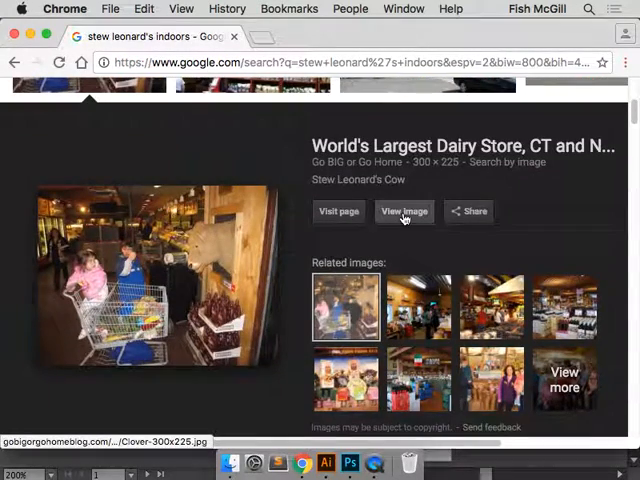
click(404, 211)
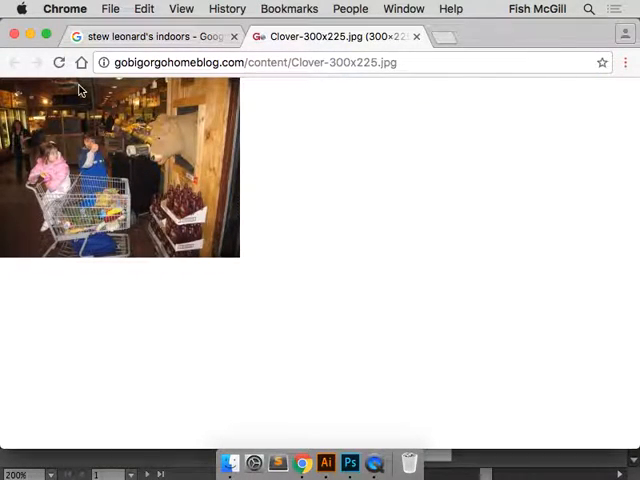
mouse_move(417, 37)
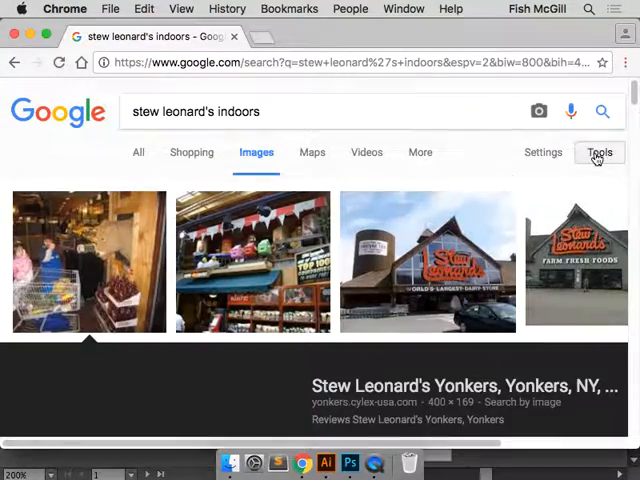
Filter image results to Large and copy the full-size Norwalk crowd photo.
click(598, 152)
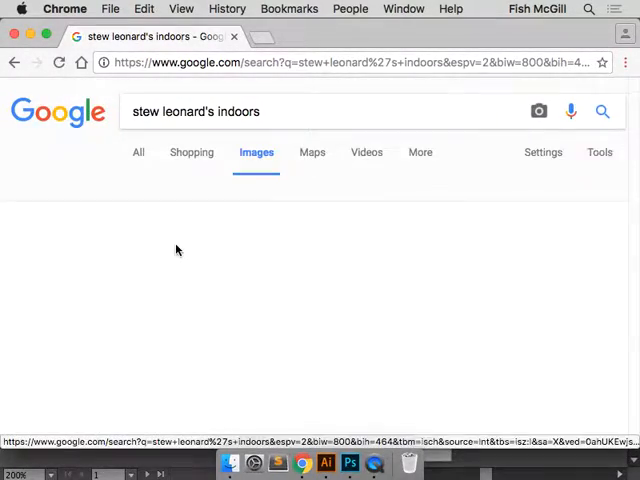
click(599, 152)
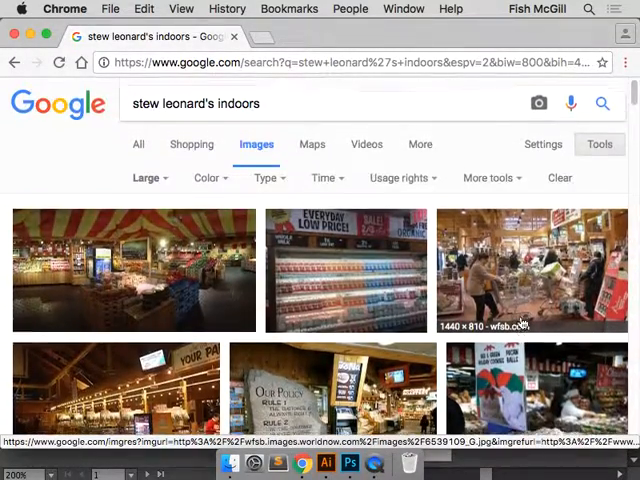
scroll(down, 3)
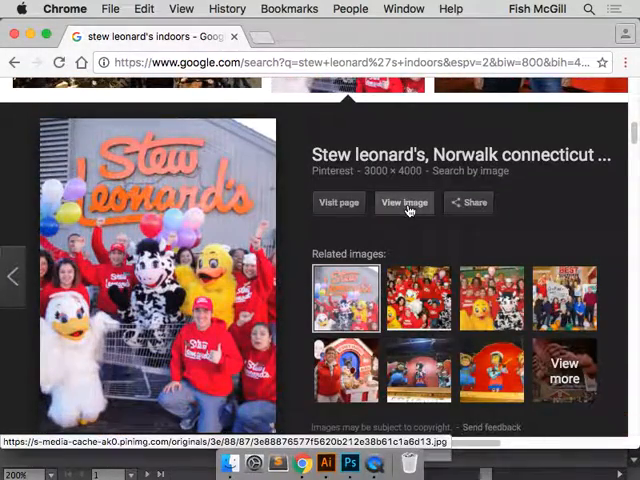
click(404, 202)
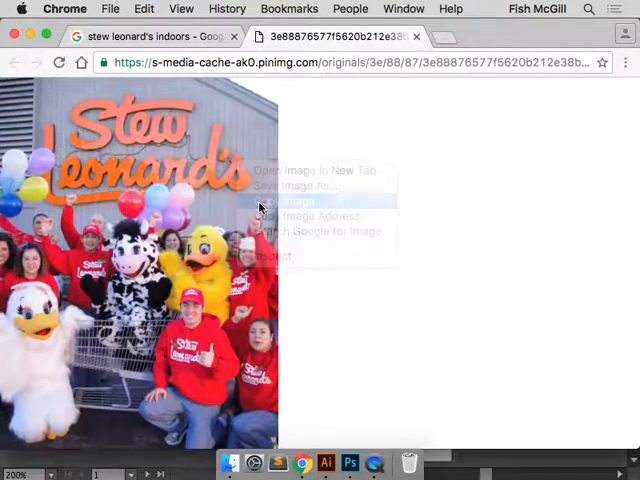
click(350, 462)
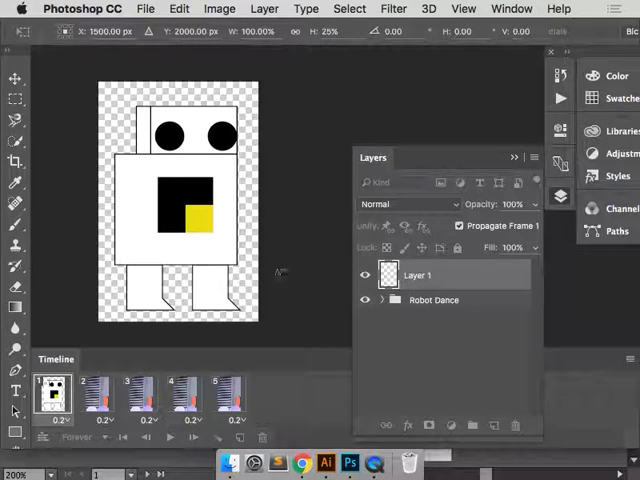
mouse_move(290, 317)
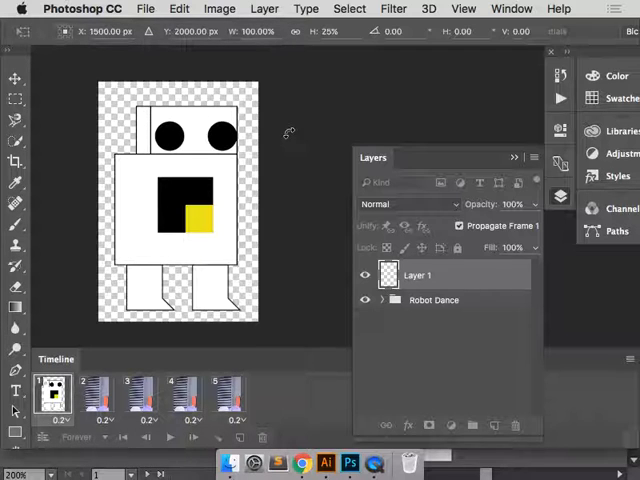
mouse_move(287, 132)
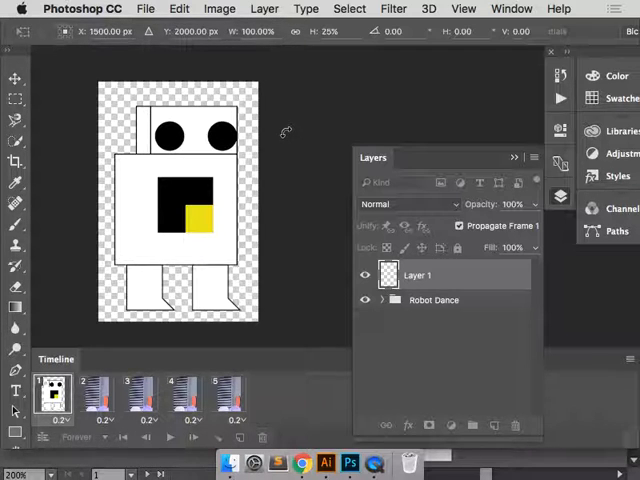
mouse_move(425, 122)
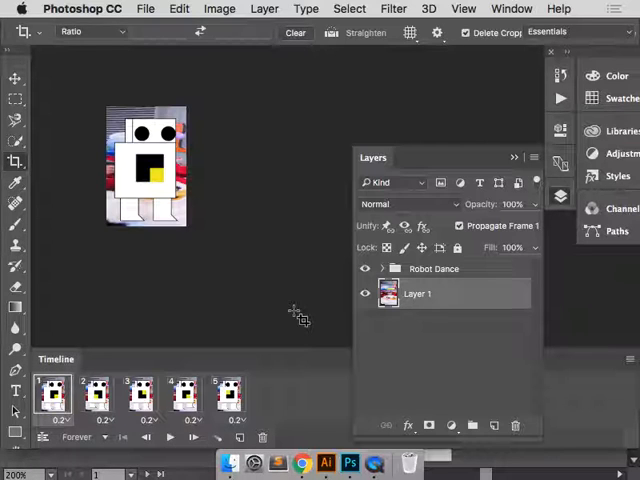
mouse_move(472, 288)
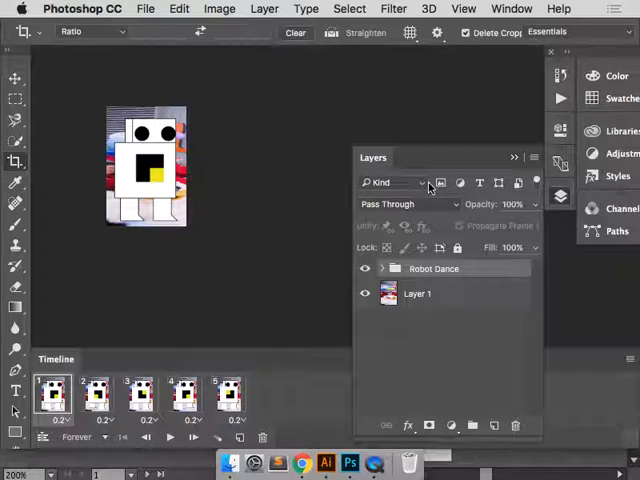
Set the Robot Dance group's blend mode to Overlay.
click(408, 204)
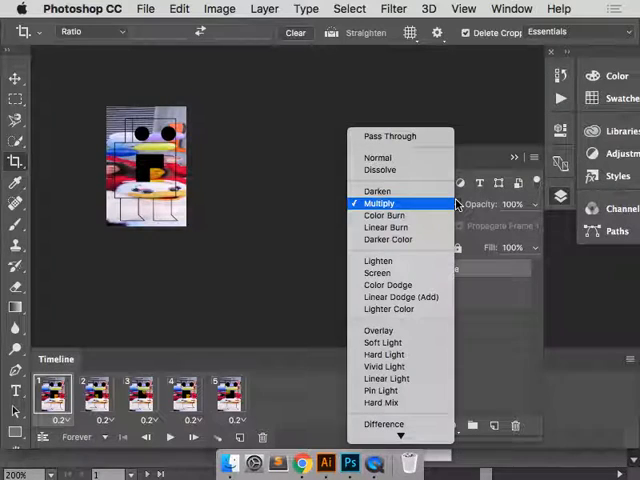
mouse_move(378, 261)
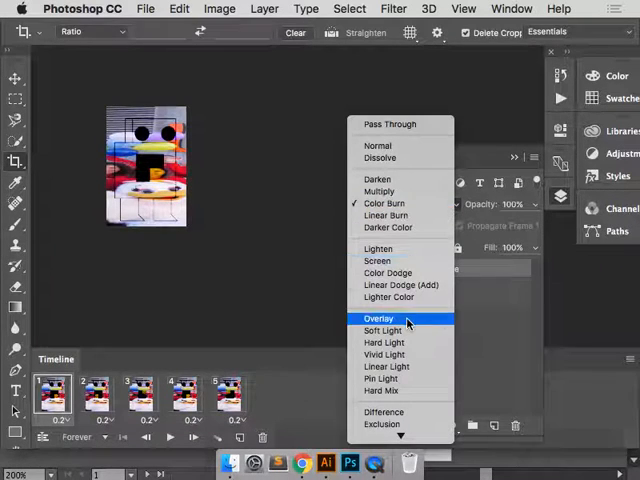
click(378, 318)
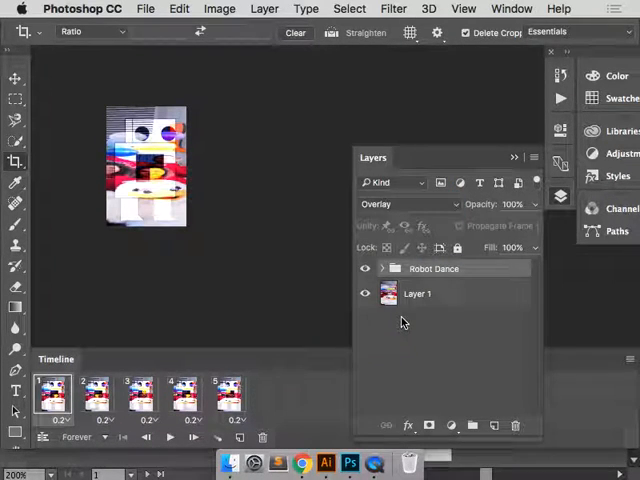
mouse_move(418, 293)
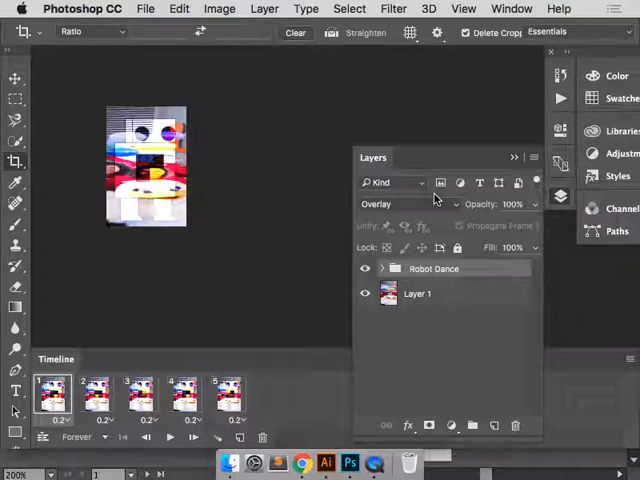
key(cmd+tab)
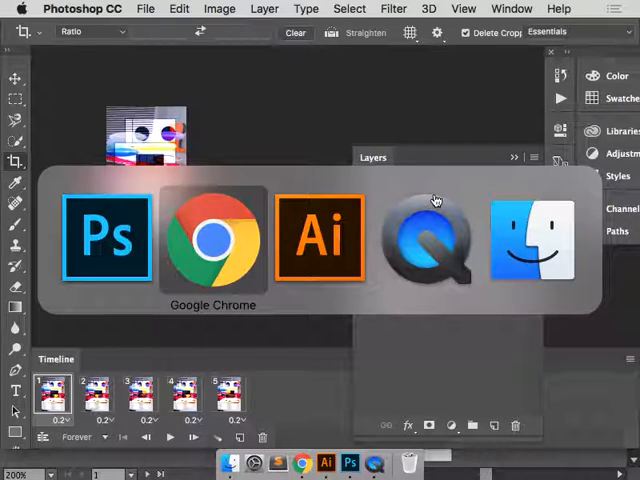
Scroll through the robot pose artboards in Illustrator and bring up the File menu.
click(319, 237)
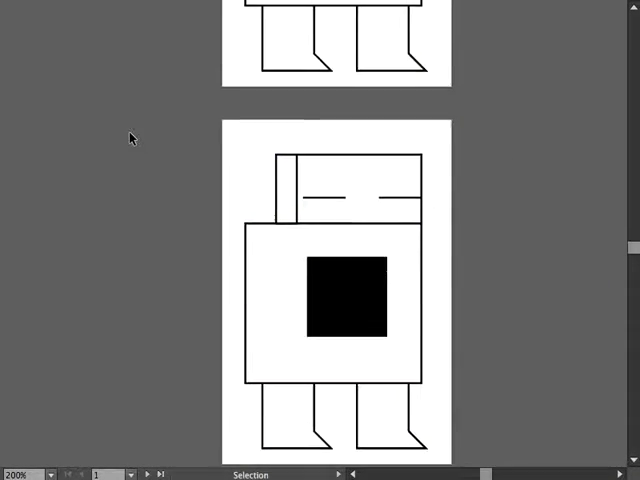
scroll(down, 3)
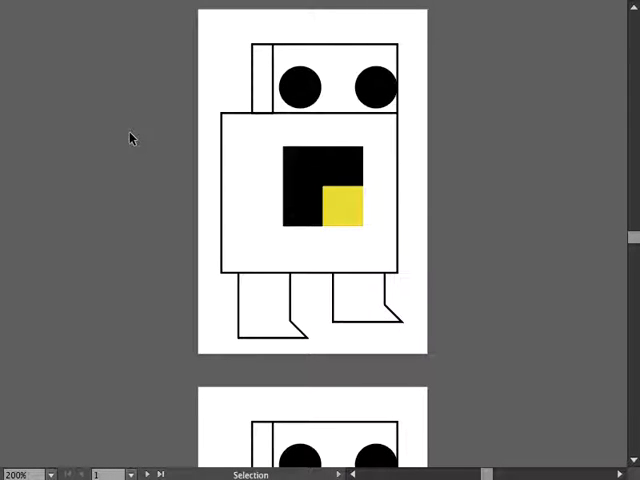
scroll(down, 3)
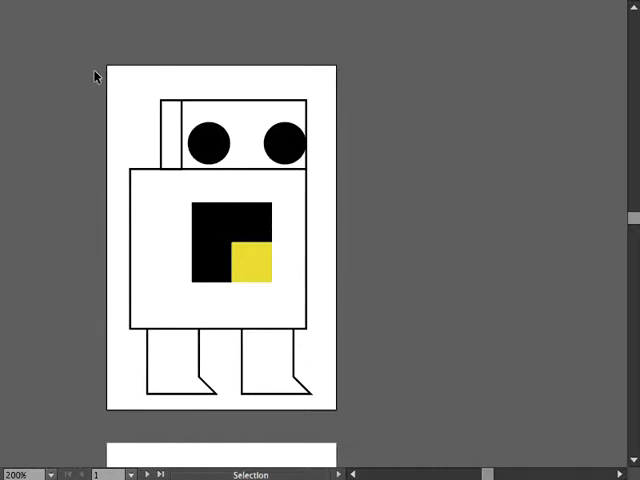
click(141, 9)
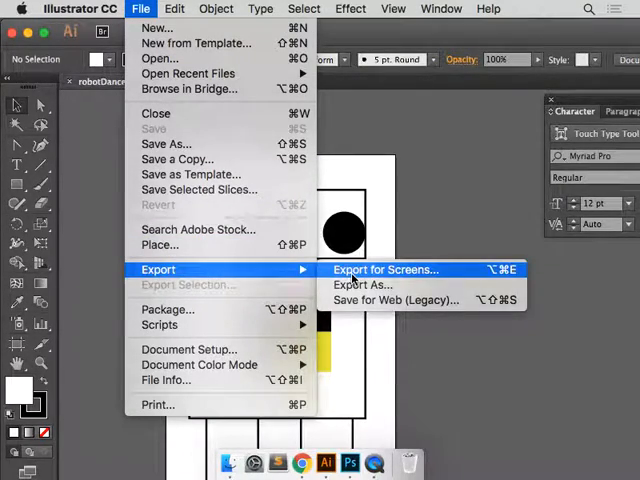
Export all artboards as PNG to robotDance.png in the ROBOTDANCE folder.
click(362, 284)
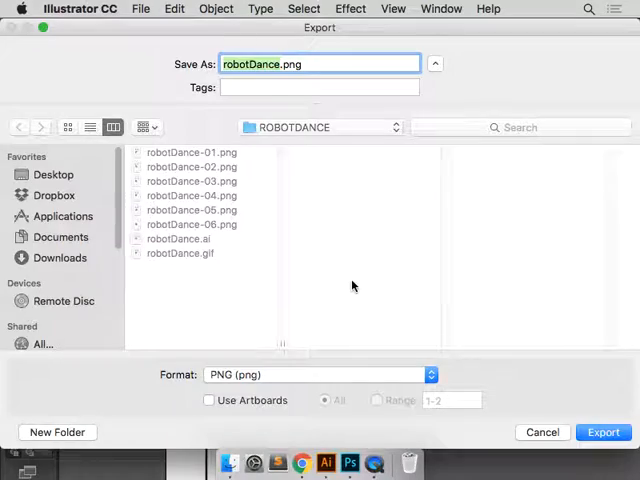
click(209, 400)
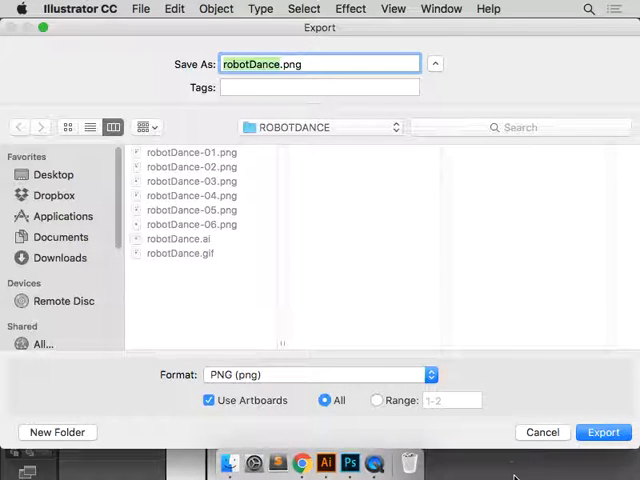
click(603, 432)
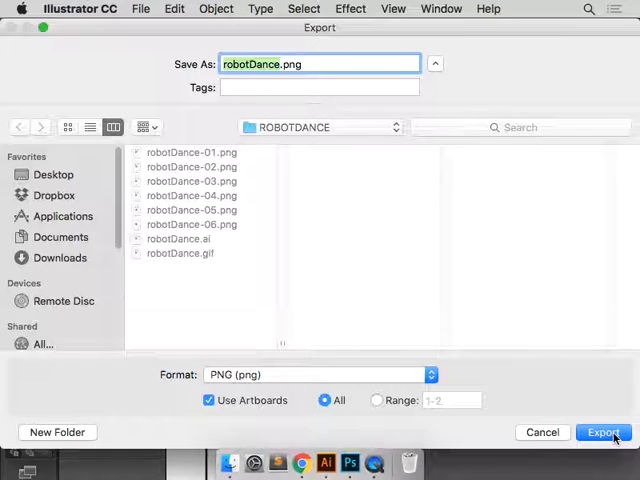
click(602, 432)
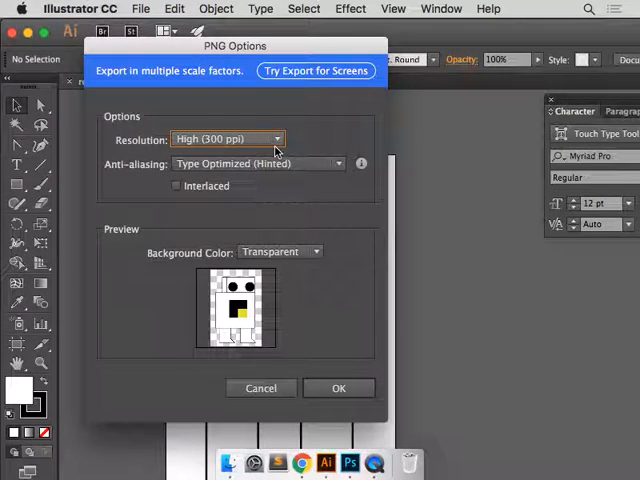
mouse_move(324, 258)
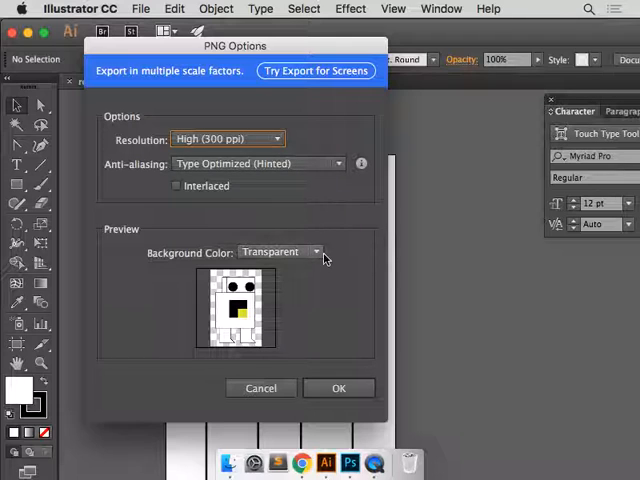
Try White, Black and Transparent PNG backgrounds, then cancel the export.
click(280, 251)
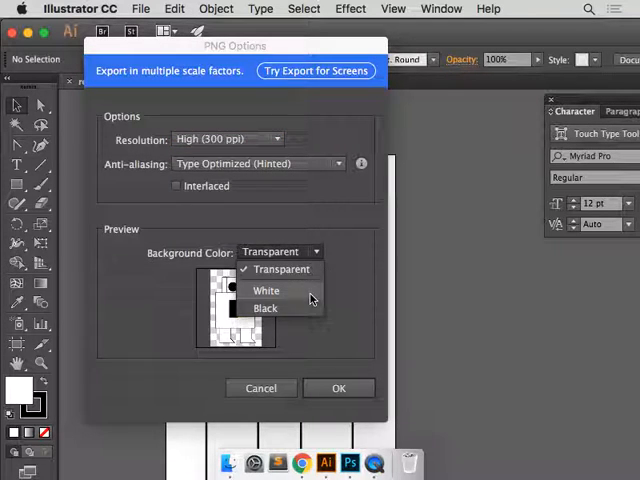
click(266, 290)
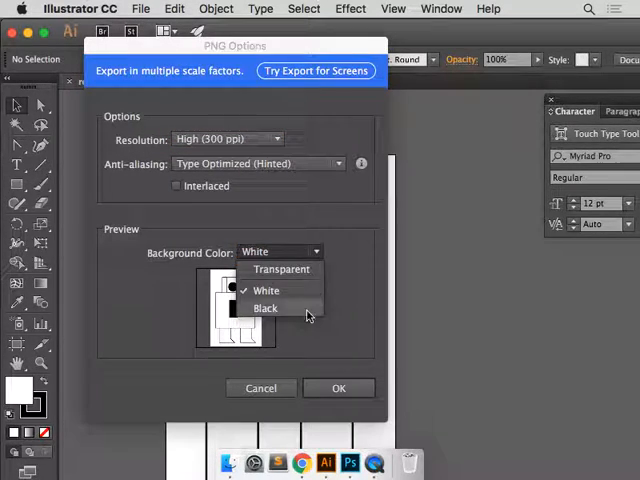
click(265, 307)
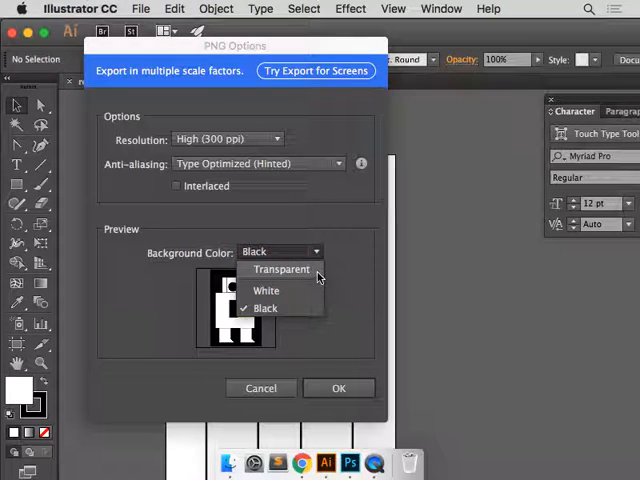
click(281, 269)
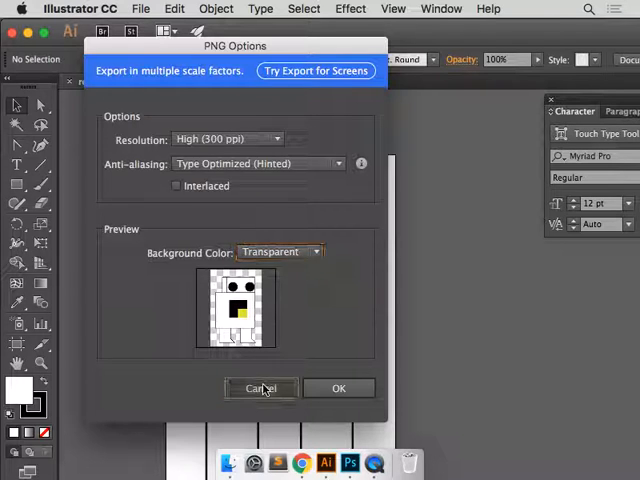
click(261, 388)
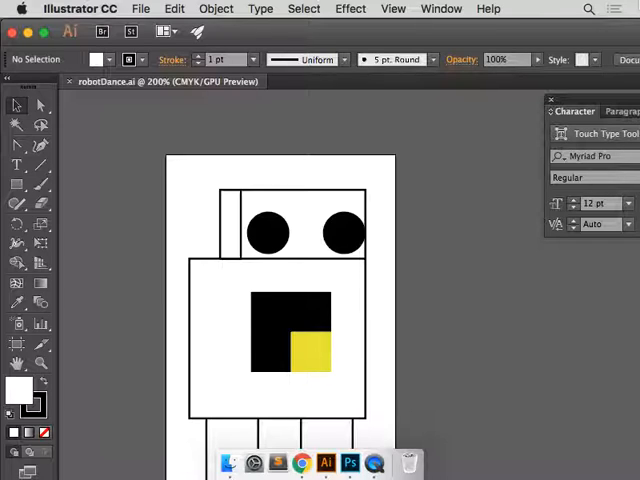
key(cmd+tab)
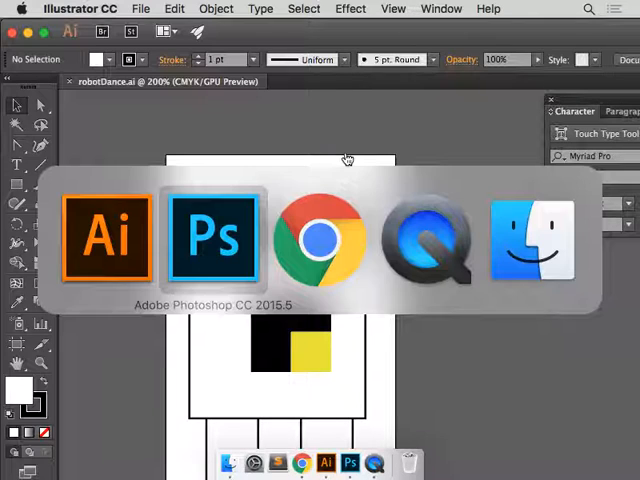